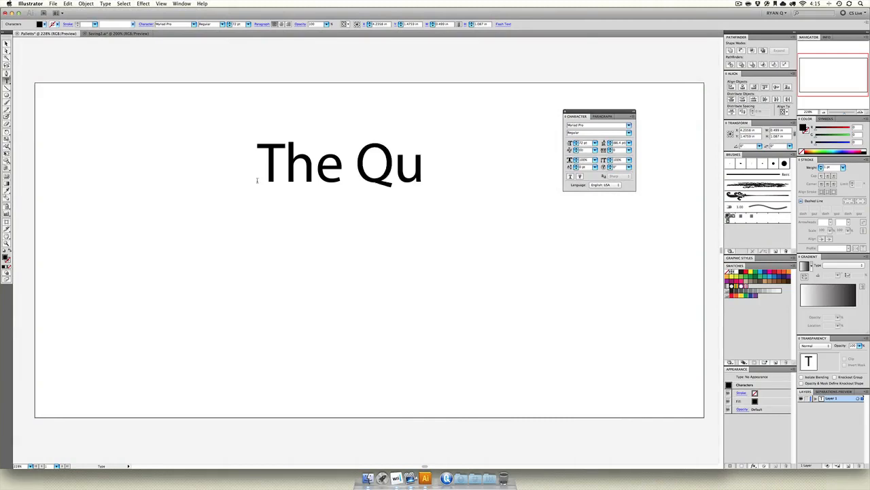
Type 'The Quick Brown Fox Jumps Over The Lazy Dog' as a multi-line text block.
text(ick Brown)
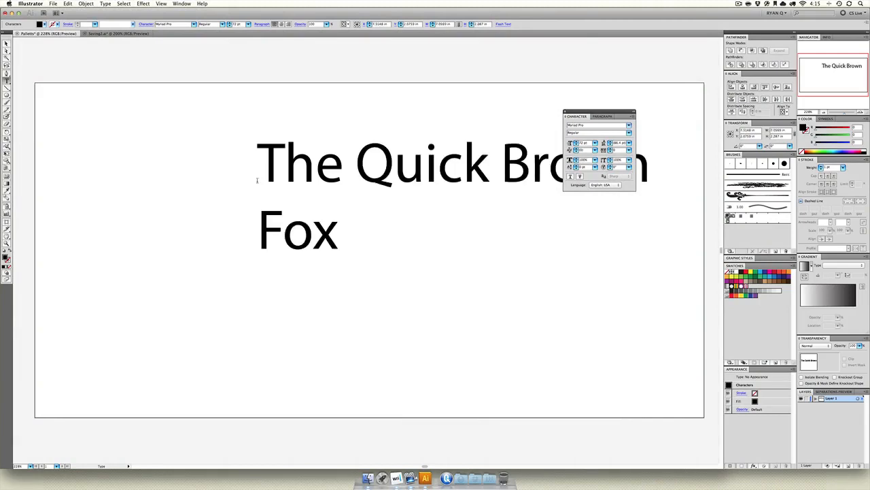
text(Jumps Over)
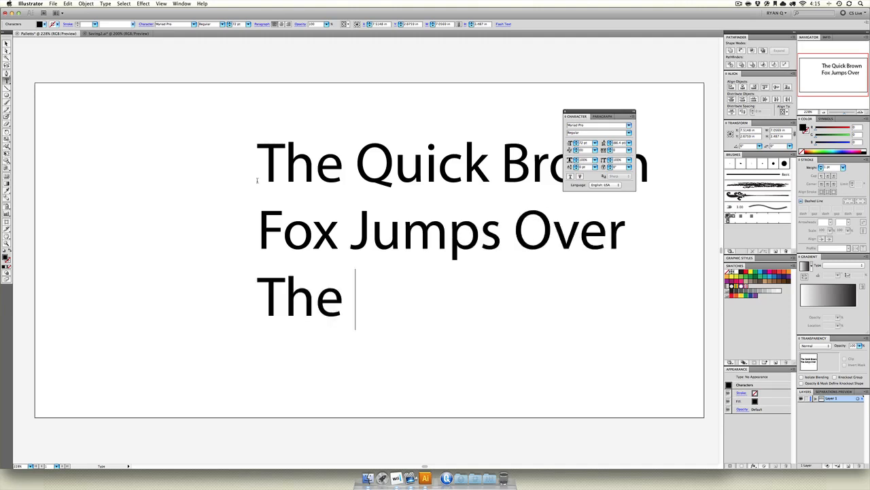
text(Lazy)
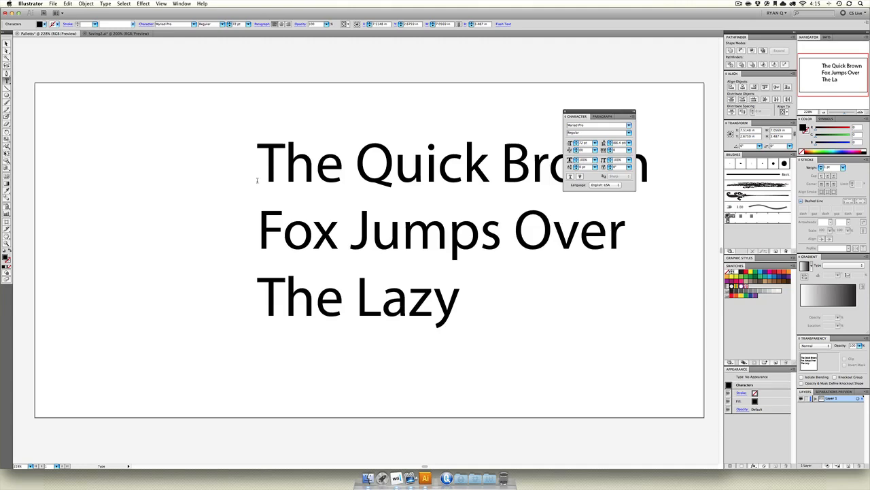
text(Dog)
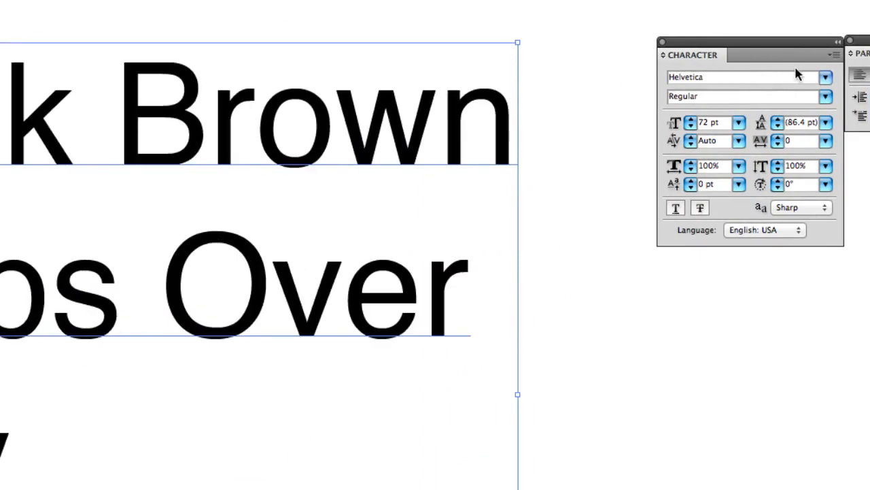
Switch the pangram from Helvetica Regular to Helvetica Bold and restore the full Character options.
click(824, 95)
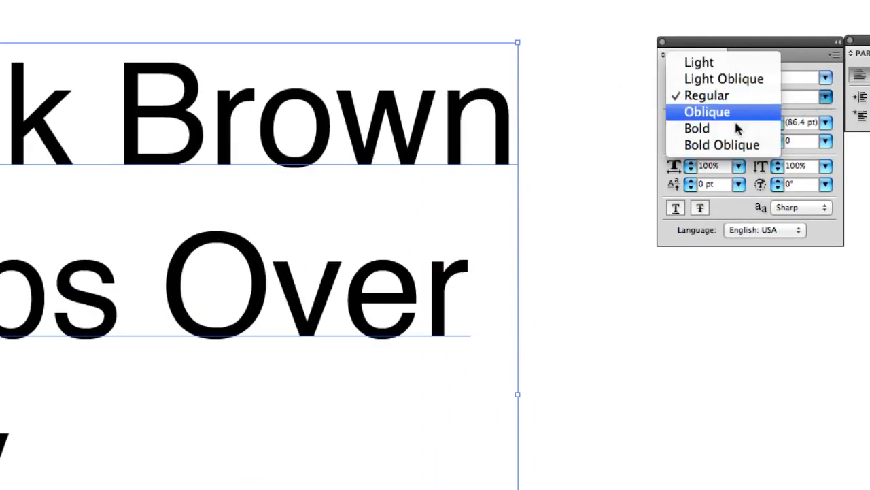
click(697, 129)
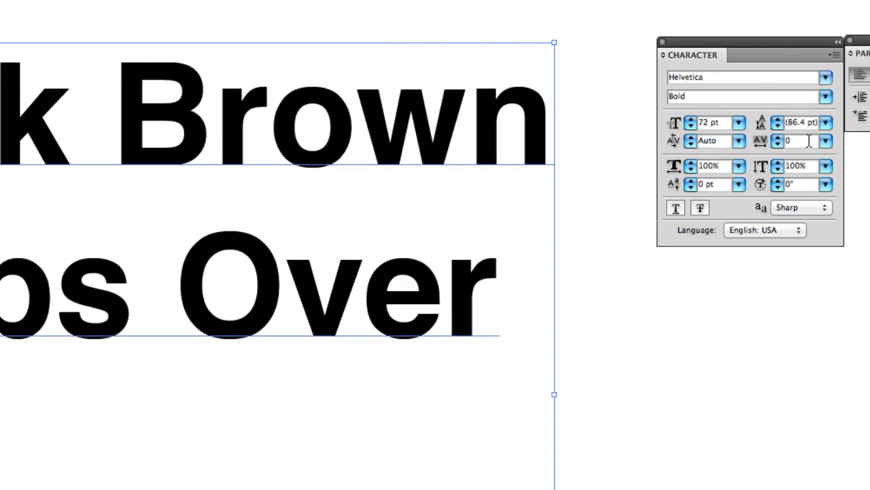
click(663, 56)
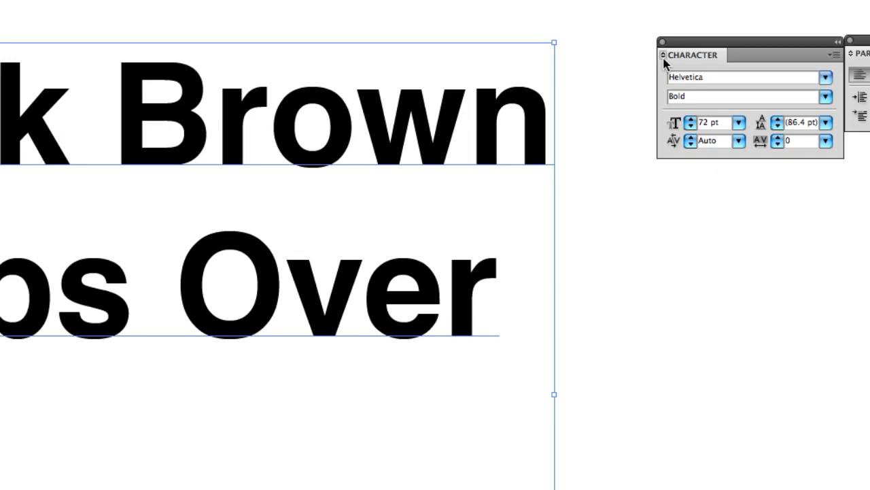
click(665, 60)
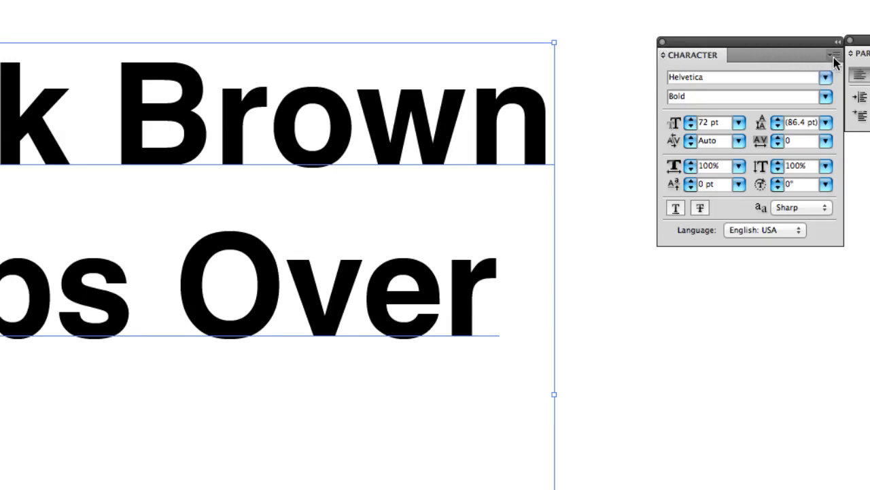
click(834, 56)
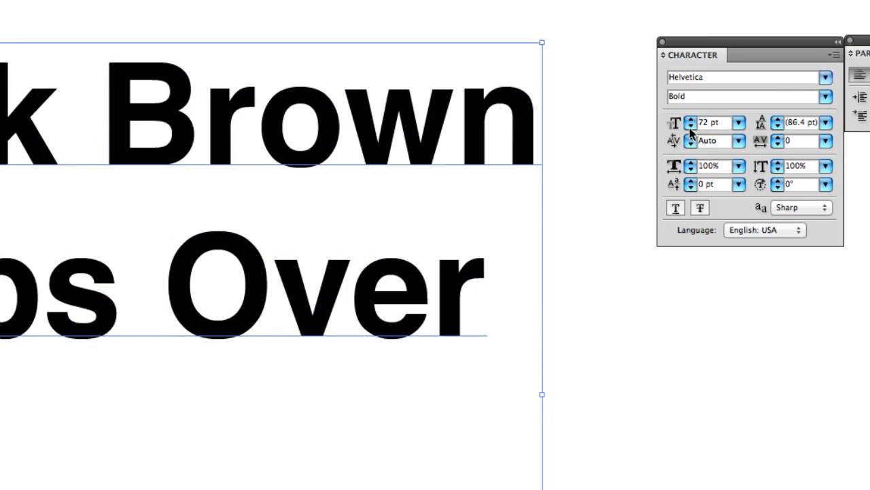
Drop the pangram to 60 pt from the size presets, then nudge it up slightly.
click(691, 126)
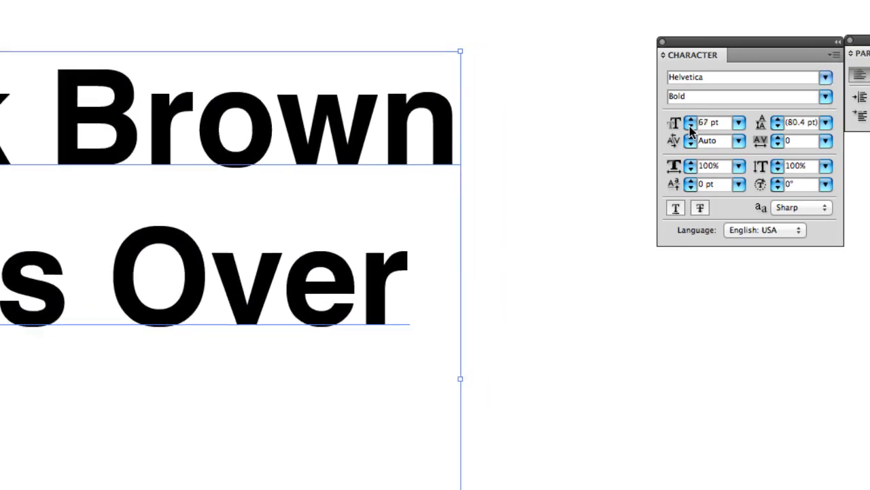
click(690, 118)
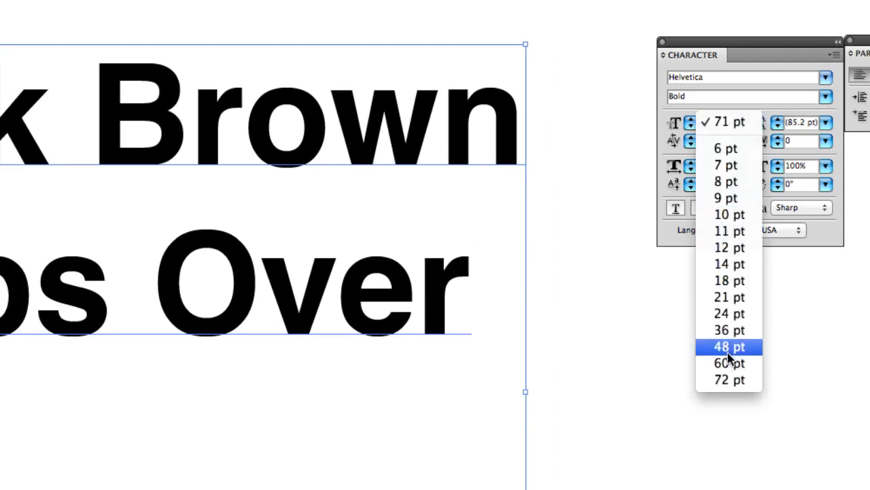
click(729, 362)
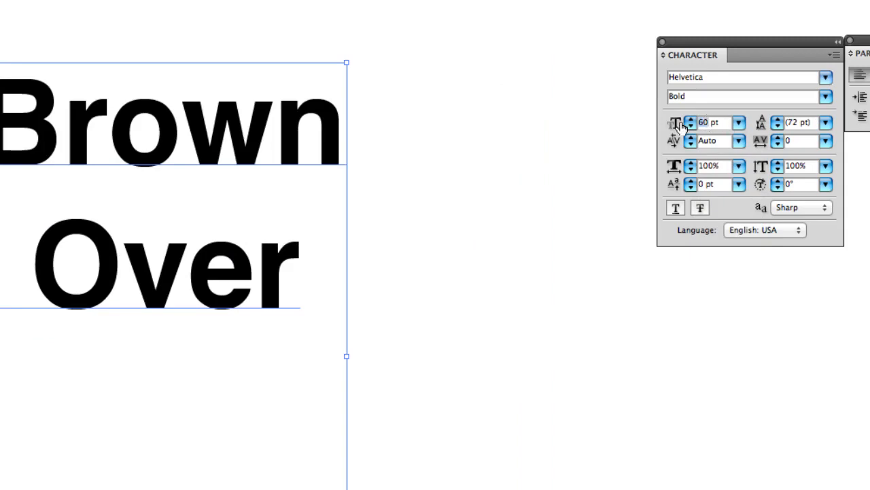
click(686, 119)
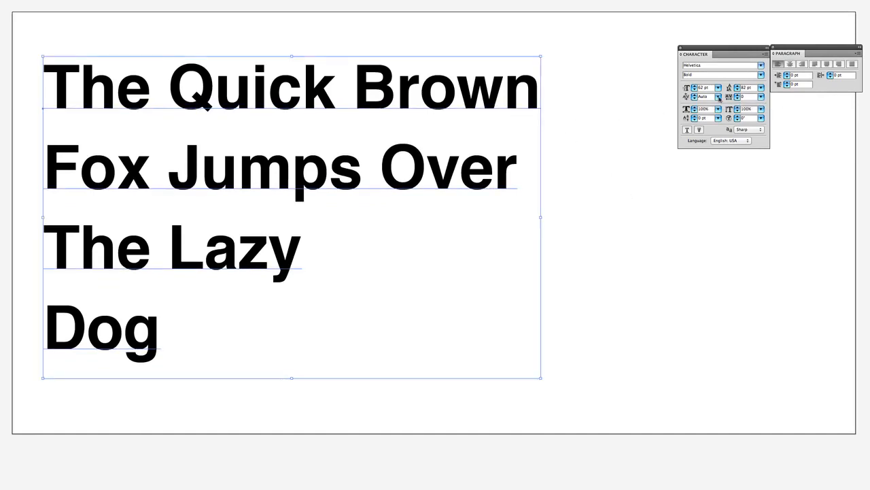
mouse_move(687, 96)
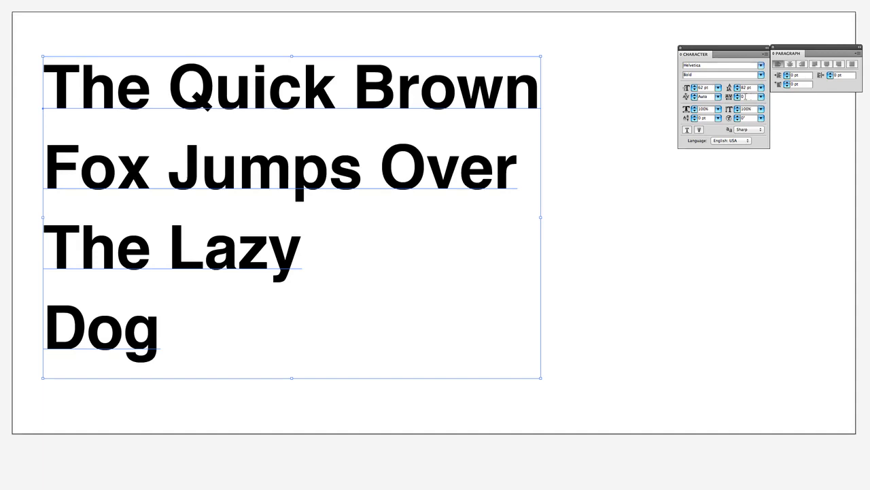
mouse_move(727, 97)
text(120)
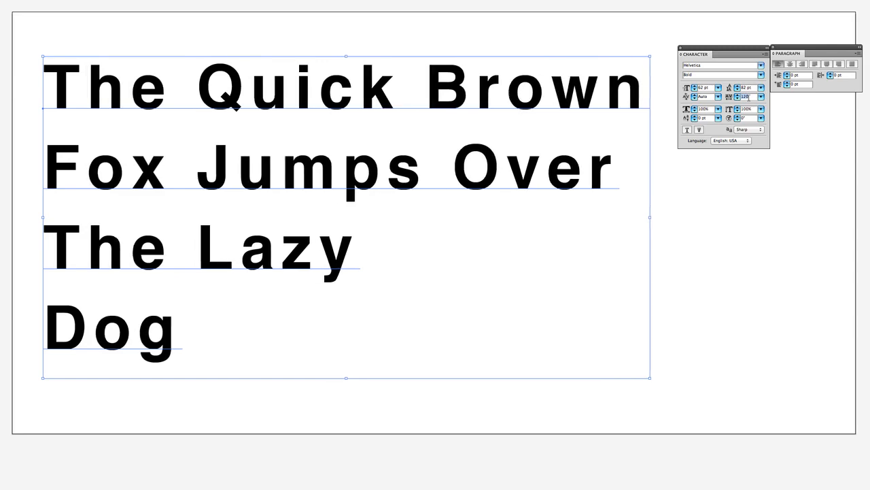
Tighten the pangram's tracking to -150 using the tracking presets.
click(730, 96)
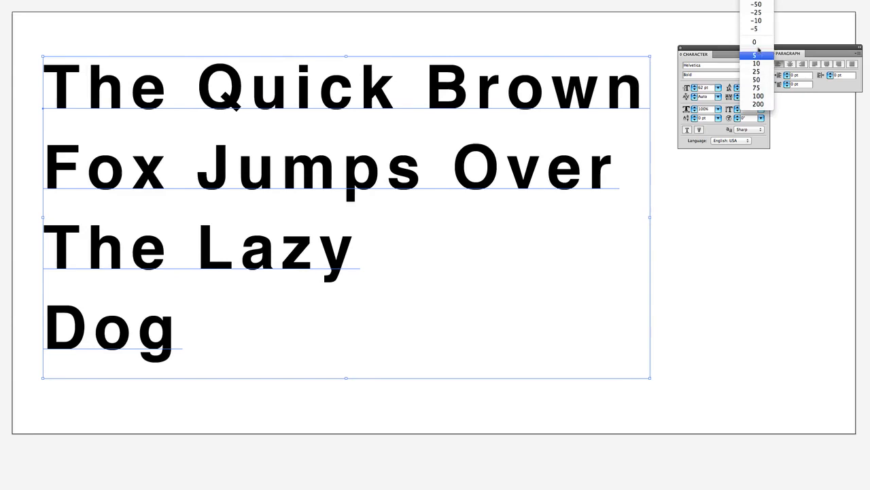
click(756, 4)
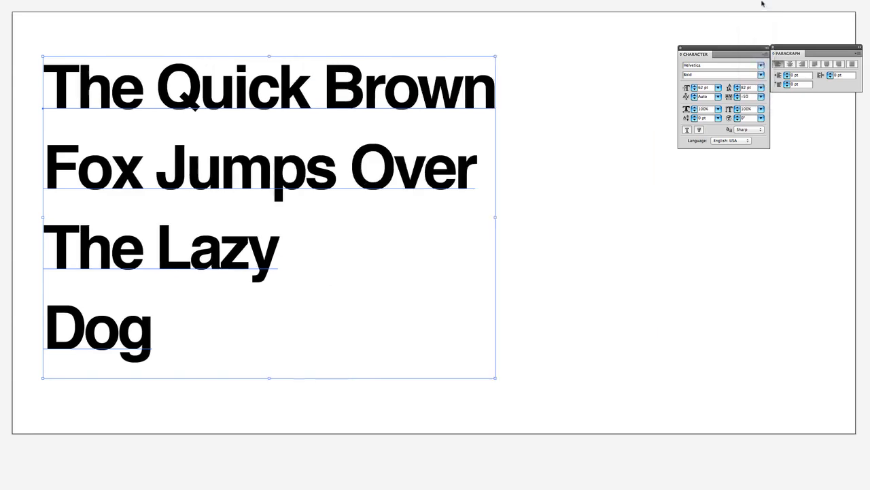
click(741, 96)
text(-100)
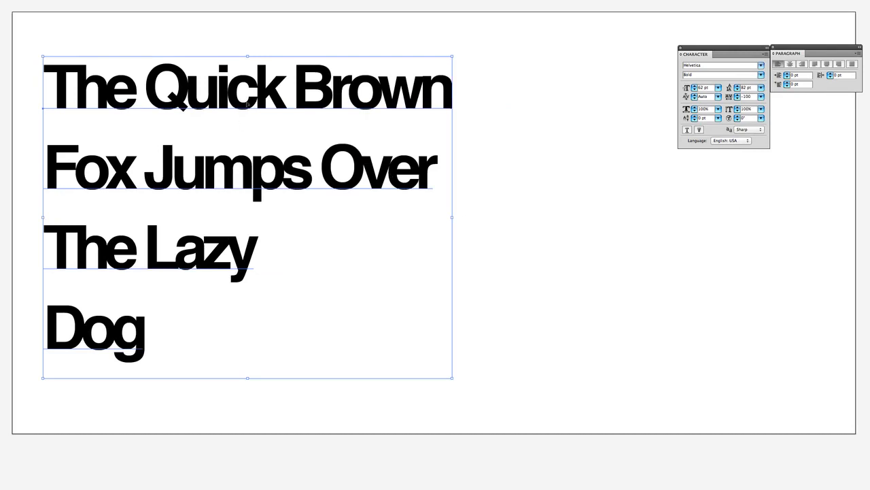
Select the word 'Jumps', widen its tracking to 200, then select the next word.
click(201, 166)
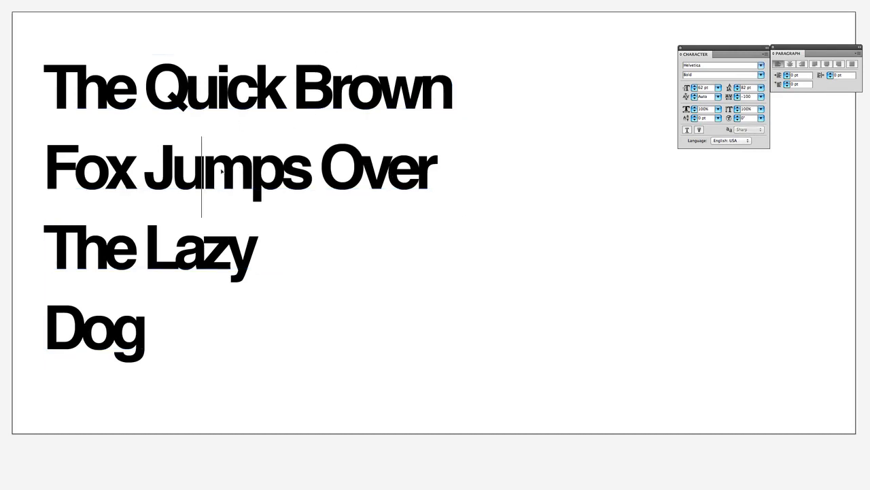
double_click(225, 166)
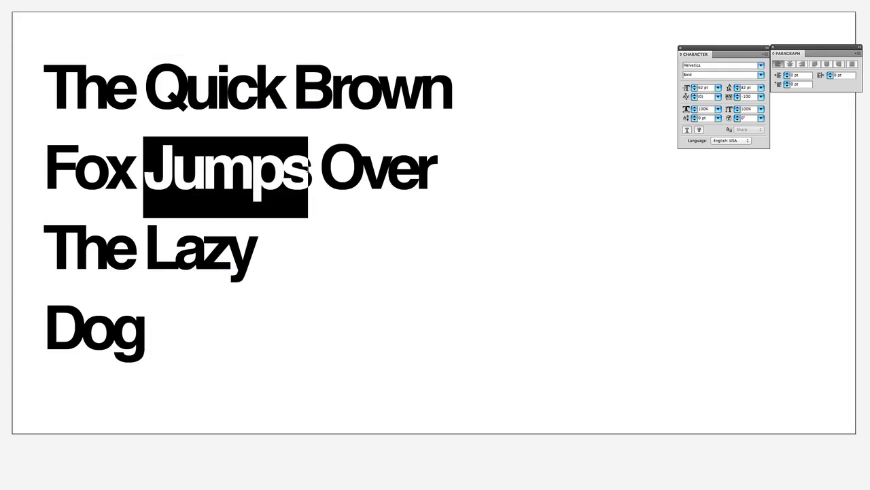
click(762, 96)
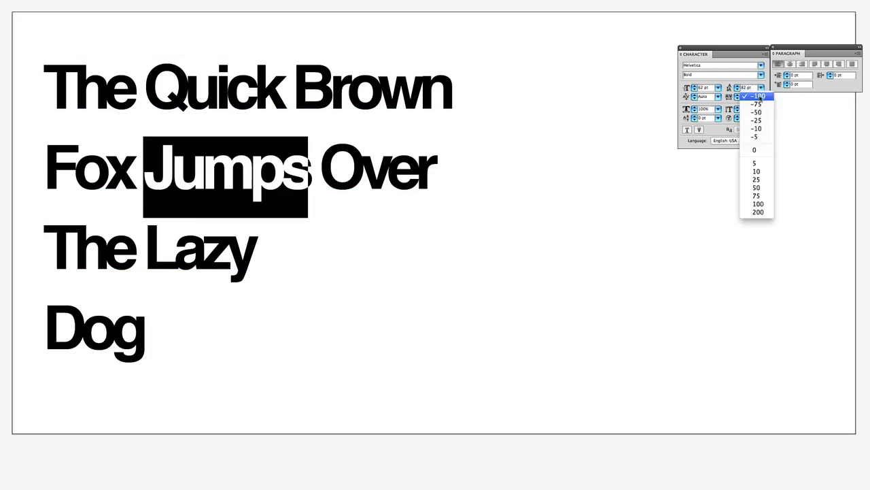
click(758, 204)
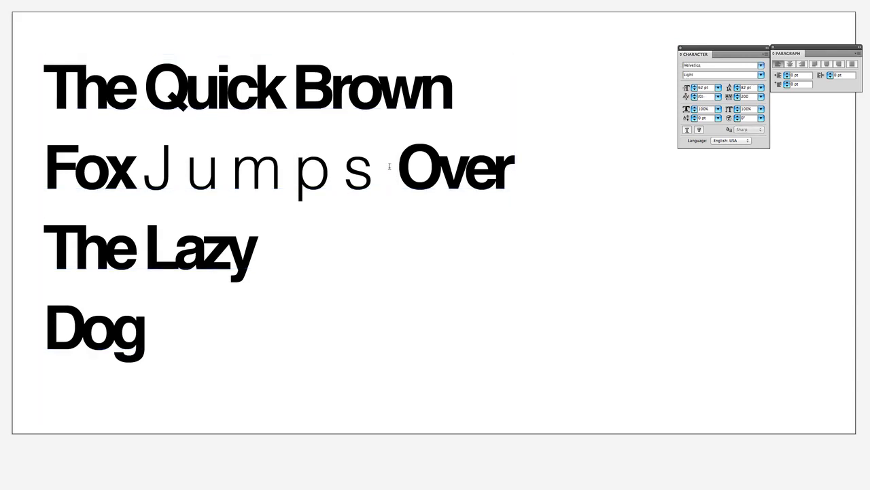
double_click(454, 166)
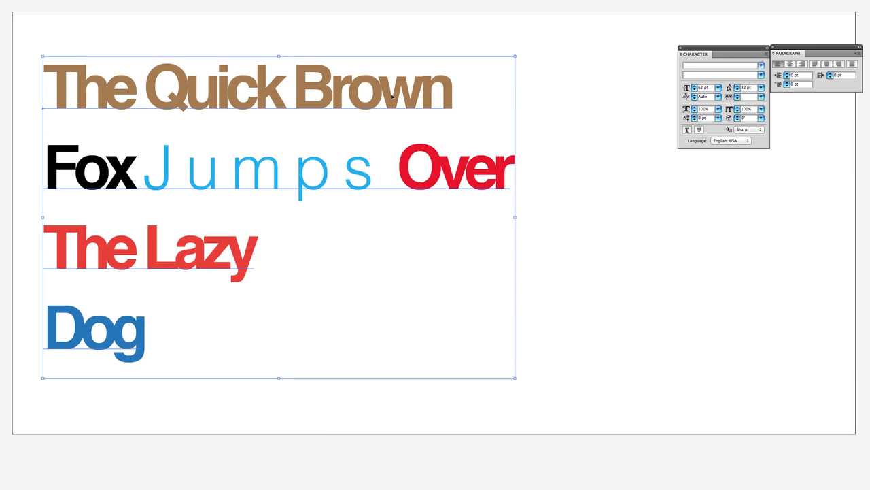
mouse_move(518, 128)
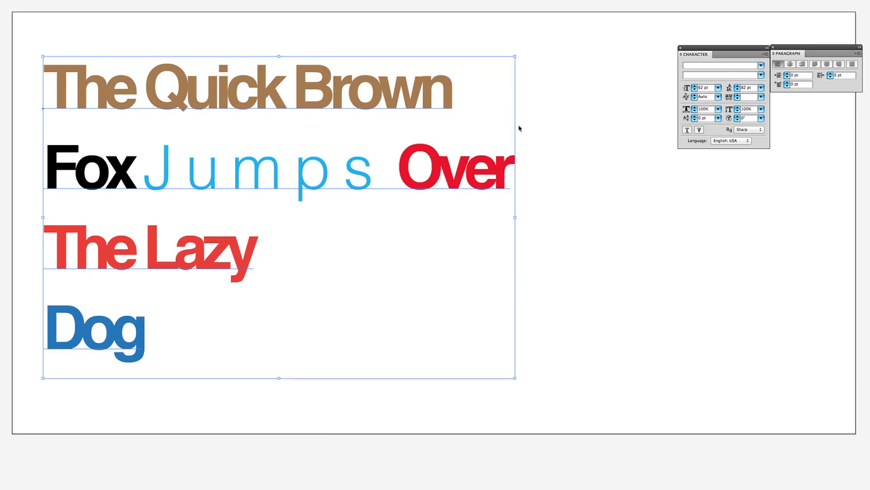
mouse_move(538, 130)
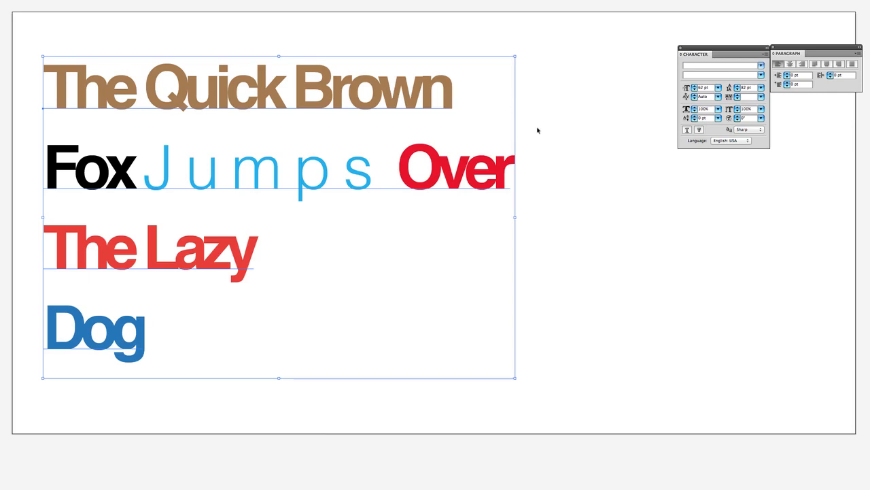
mouse_move(522, 123)
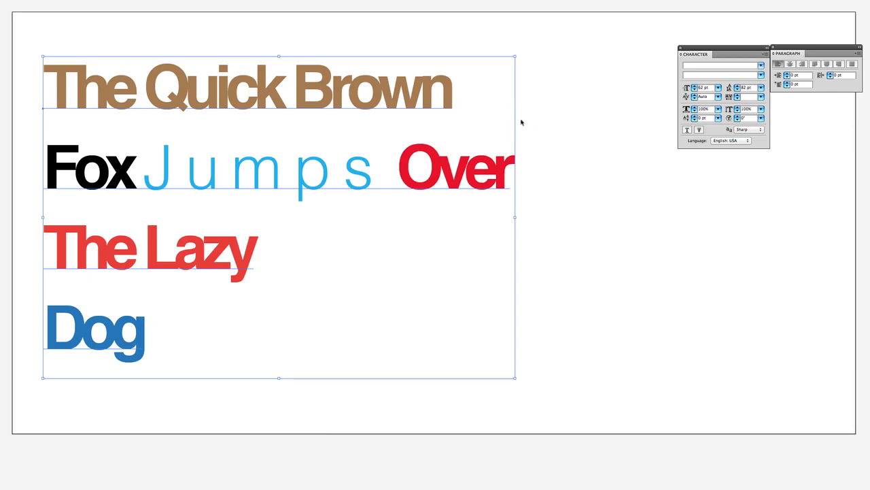
mouse_move(400, 93)
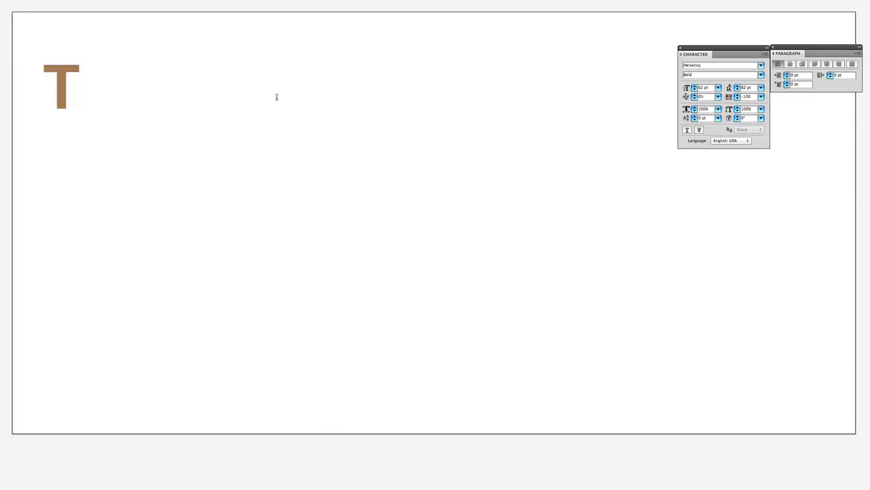
Type 'Tuts+' in brown Helvetica Bold and bring up the tracking presets.
text(uts+)
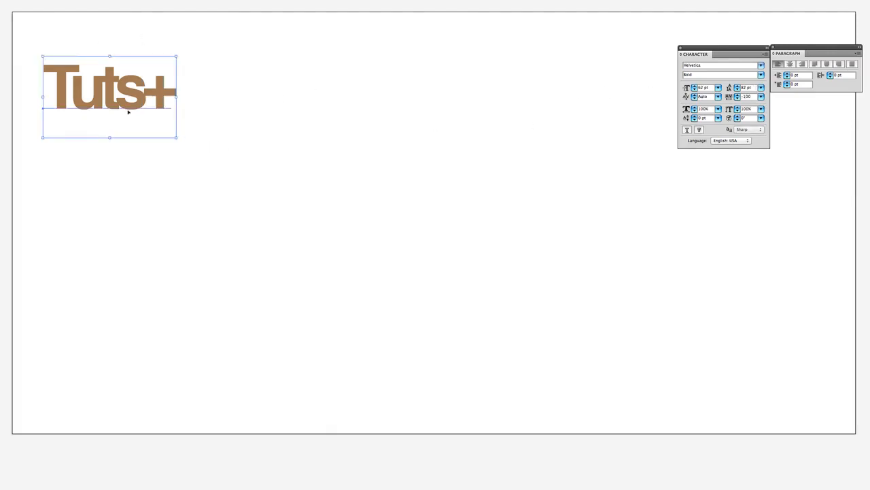
click(761, 97)
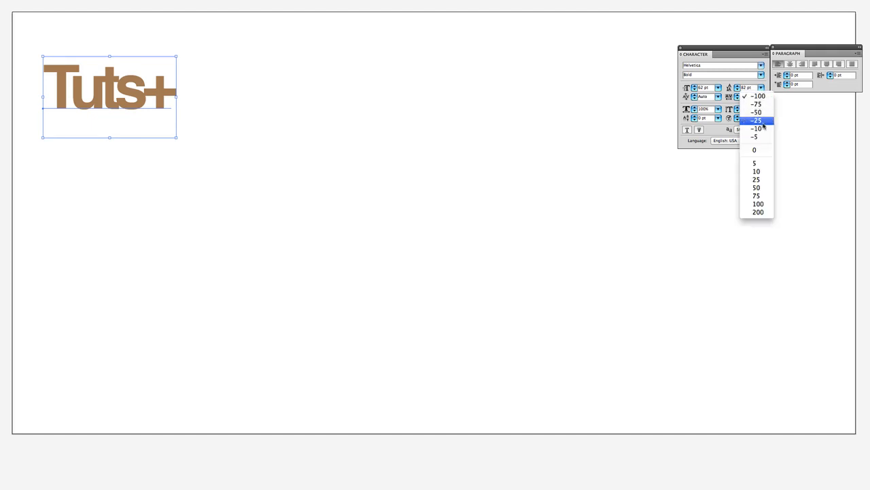
Scale Tuts+ across the page, convert it to outlines, and raise the s.
click(756, 120)
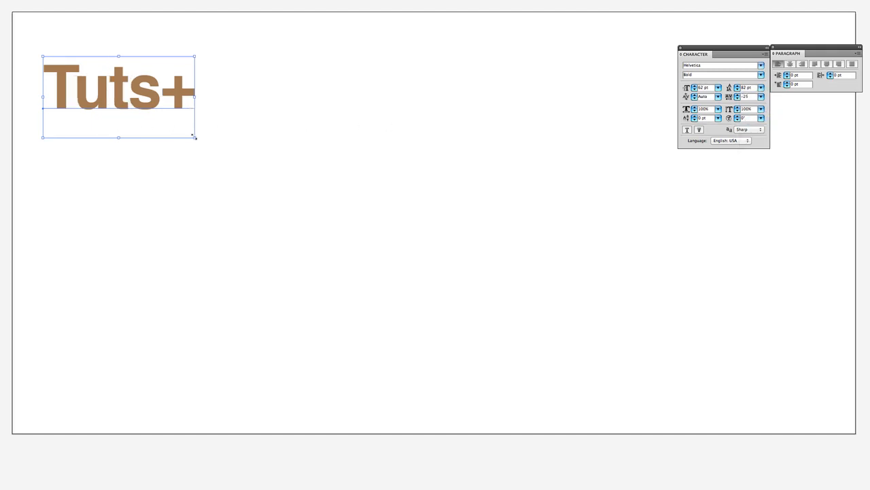
drag(195, 136, 620, 365)
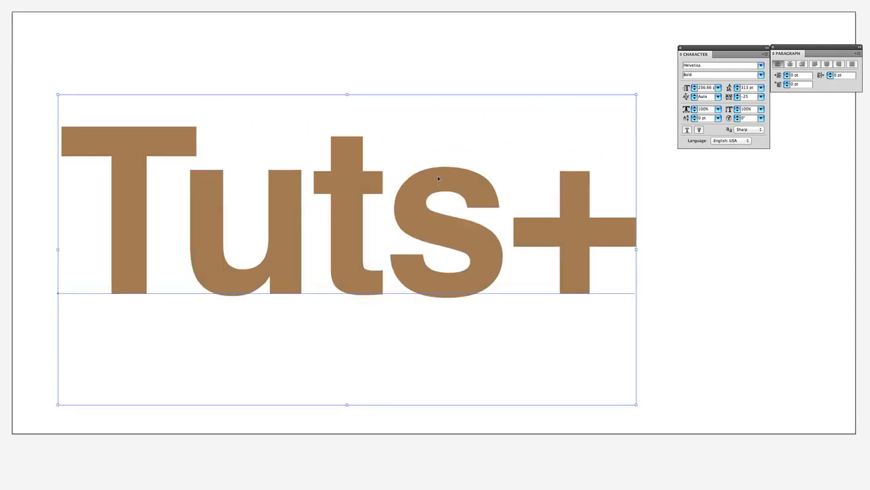
right_click(439, 178)
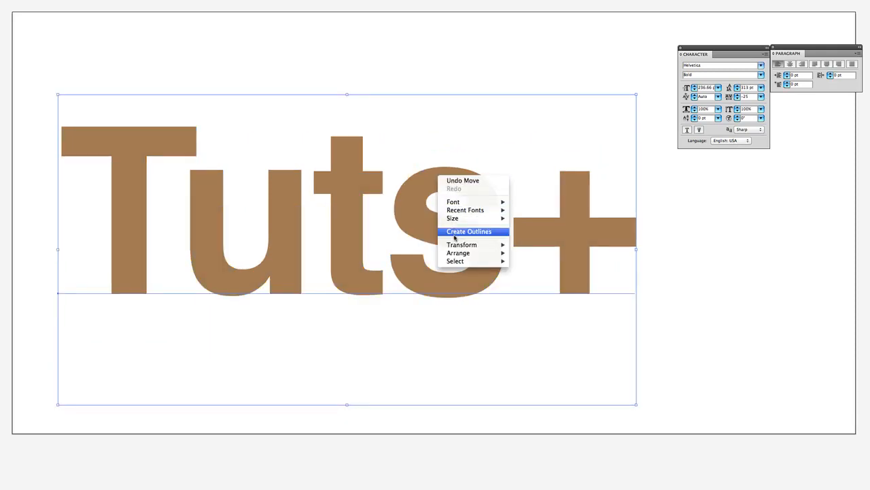
click(469, 231)
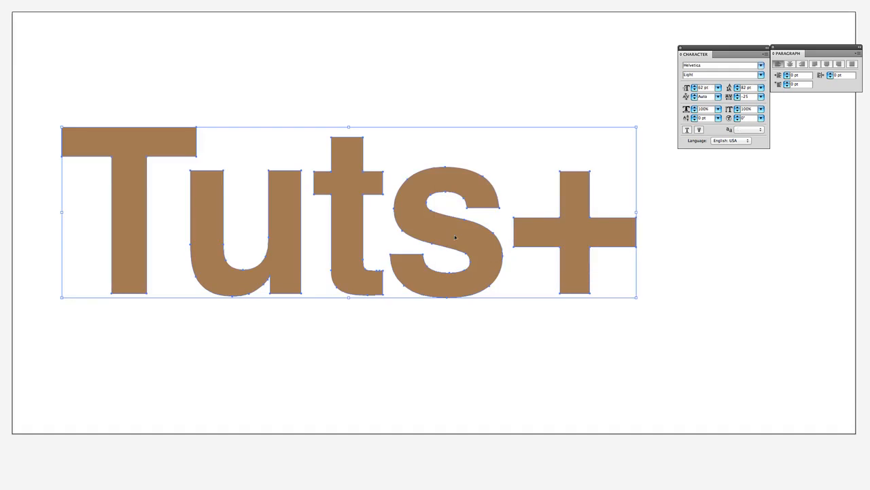
mouse_move(468, 146)
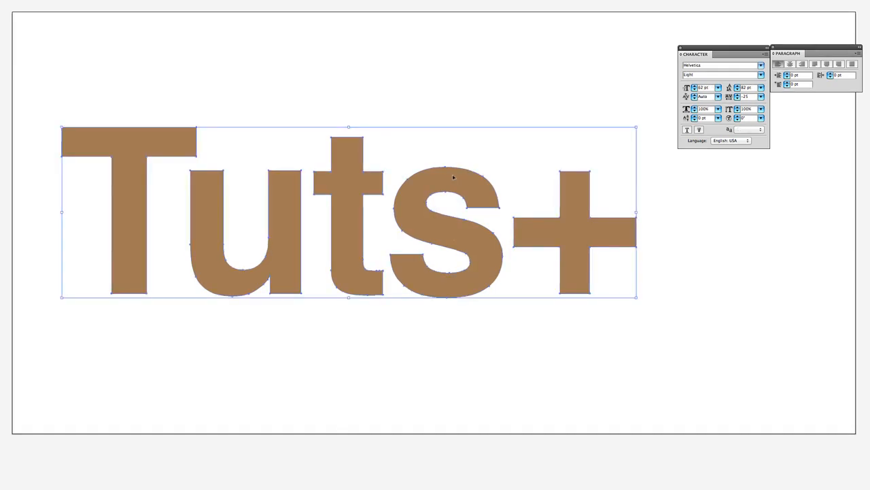
drag(453, 214, 465, 112)
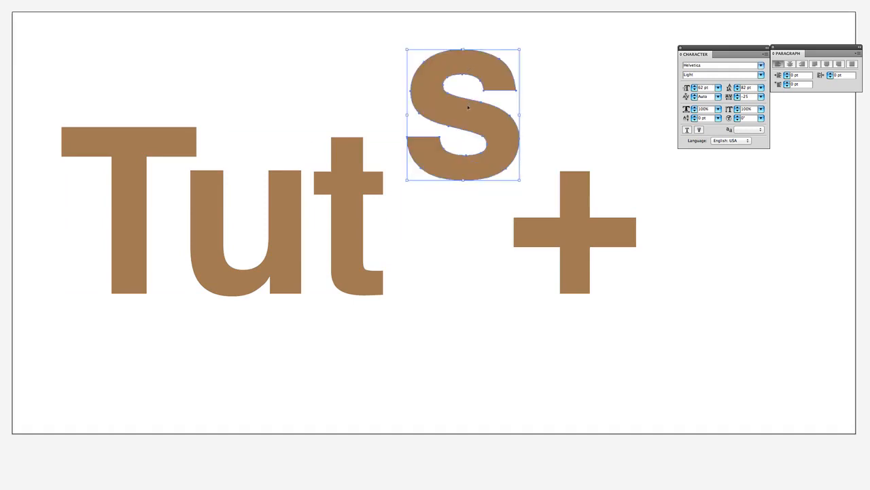
Move the s back in line and place the smaller plus sign beside it.
drag(465, 113, 447, 232)
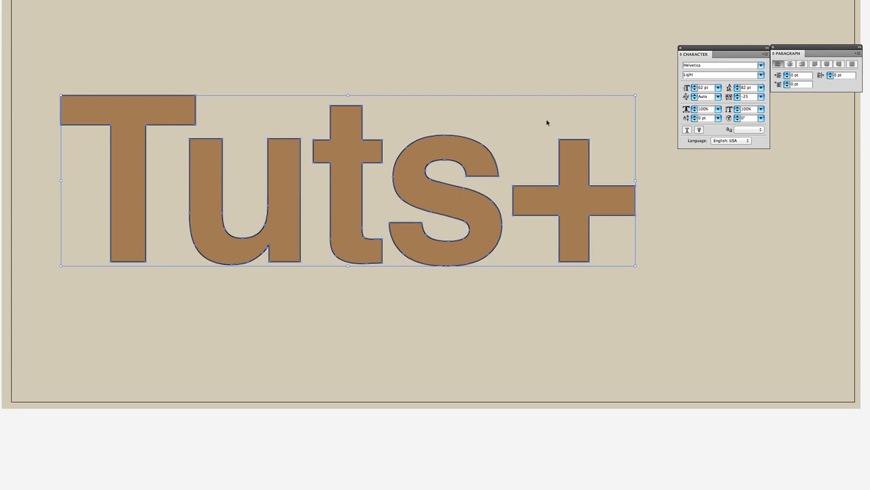
mouse_move(574, 146)
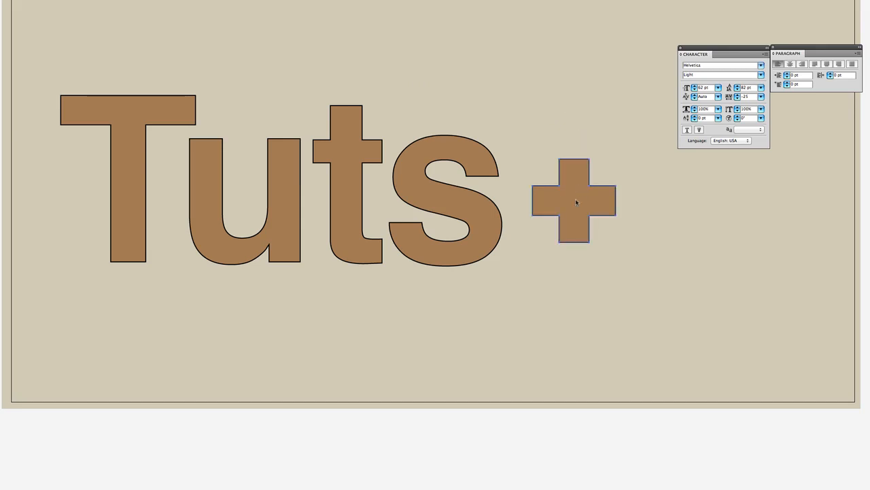
drag(575, 201, 552, 187)
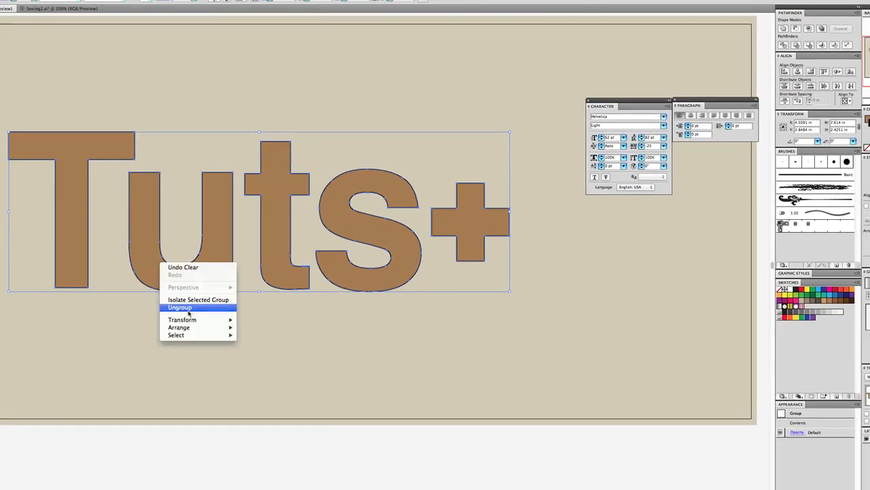
Ungroup the letters and offset the darker duplicate slightly from the originals.
click(181, 307)
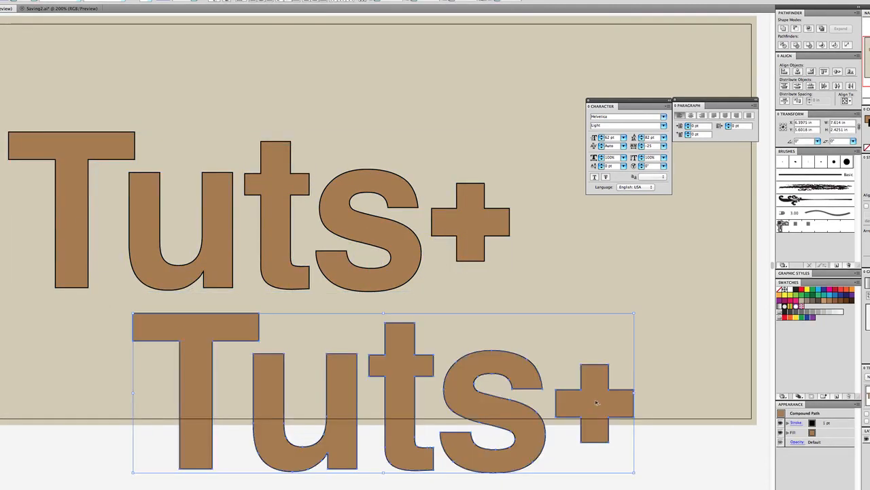
drag(597, 402, 601, 409)
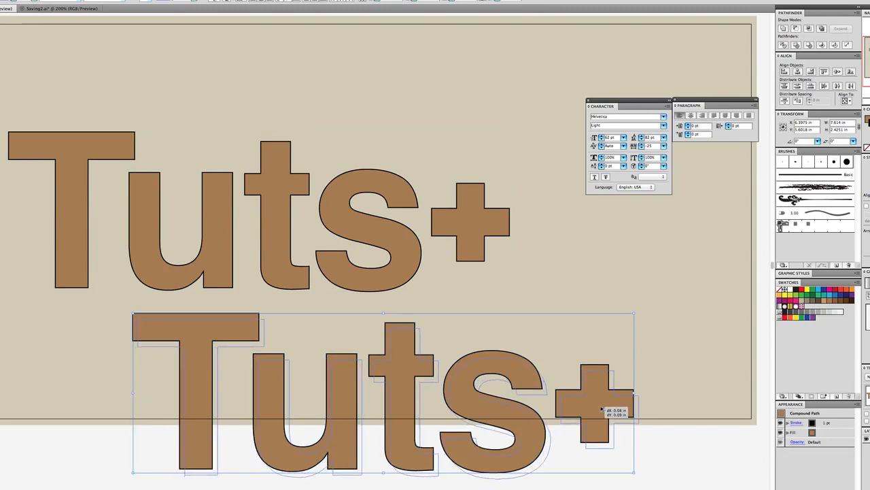
drag(601, 409, 591, 398)
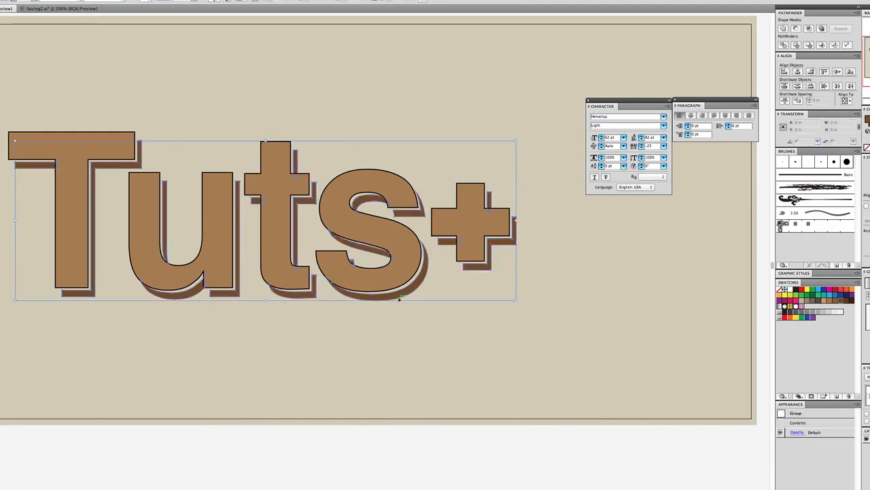
Deselect the logo, then select the plus sign and another letter shape.
click(446, 321)
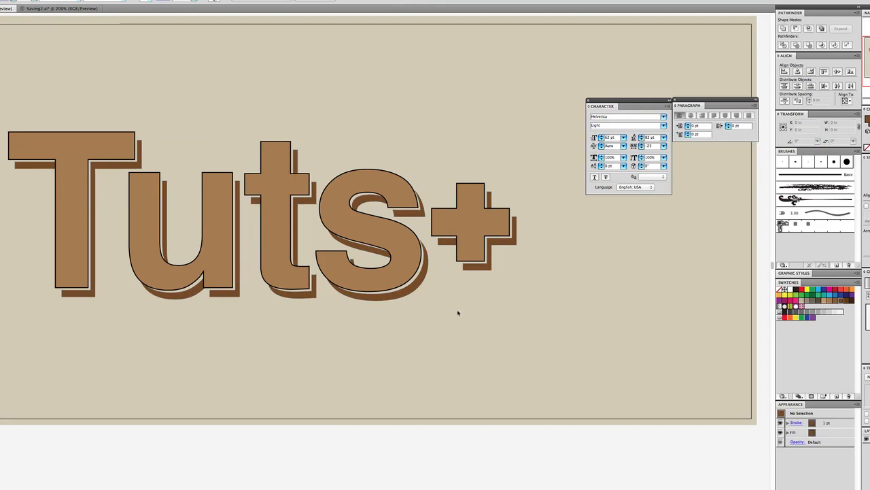
click(469, 225)
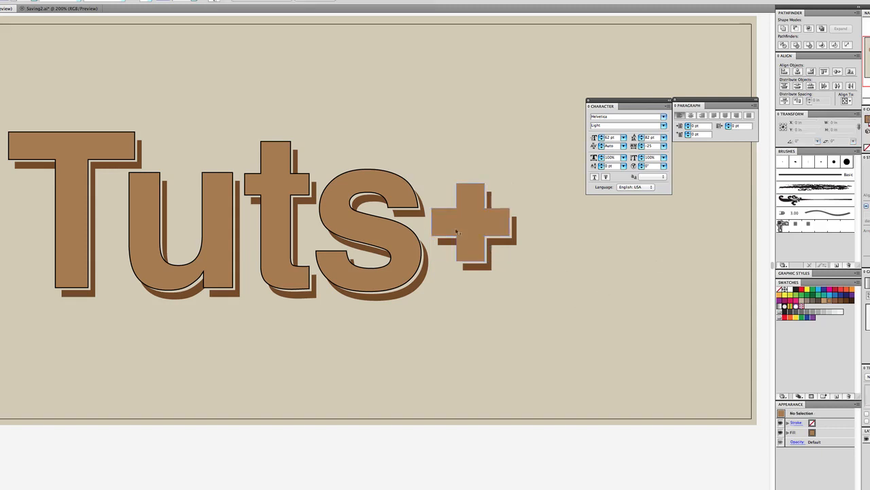
click(370, 231)
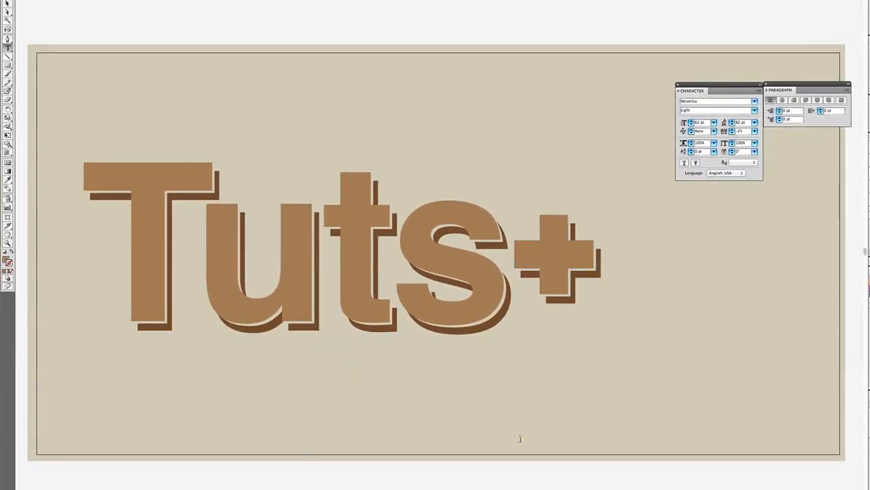
Type test text below the logo, then fill a dragged text area with 'Sed nec diam eu…'.
click(741, 162)
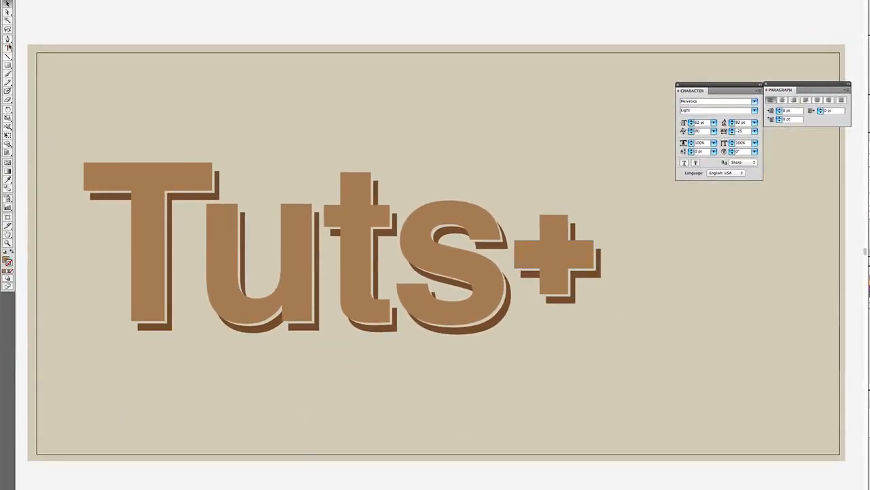
text(asd)
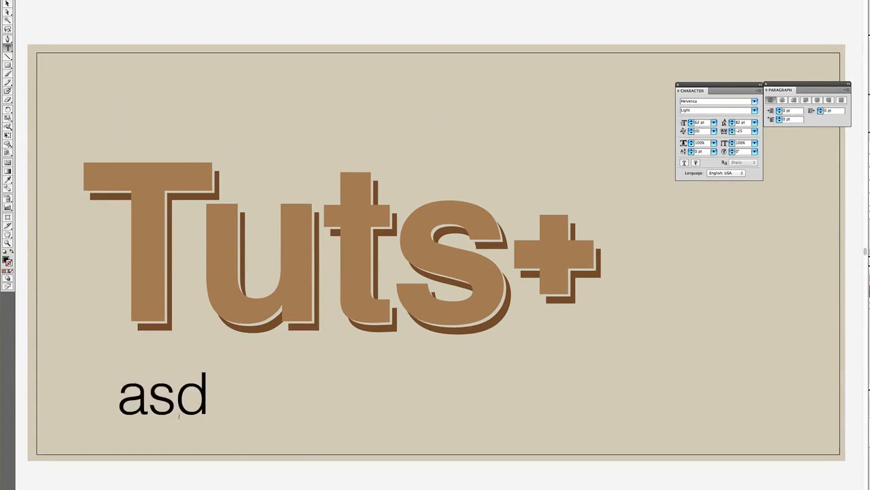
text(asdasd)
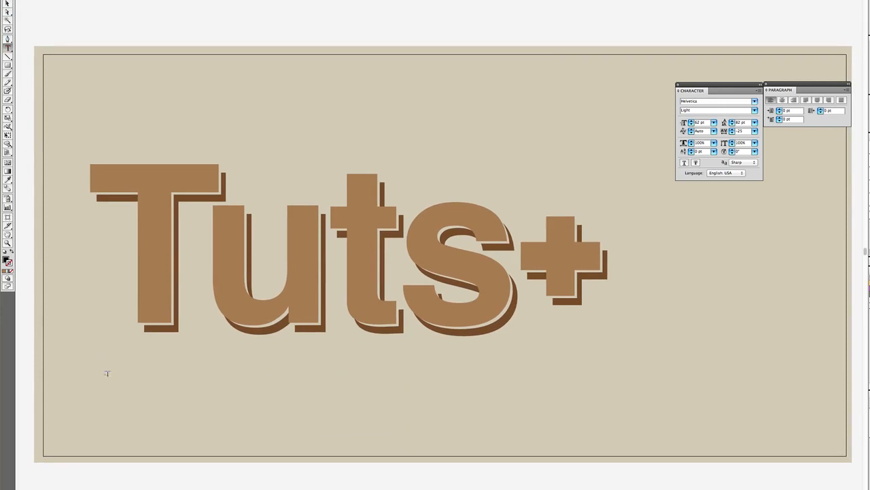
drag(106, 370, 614, 425)
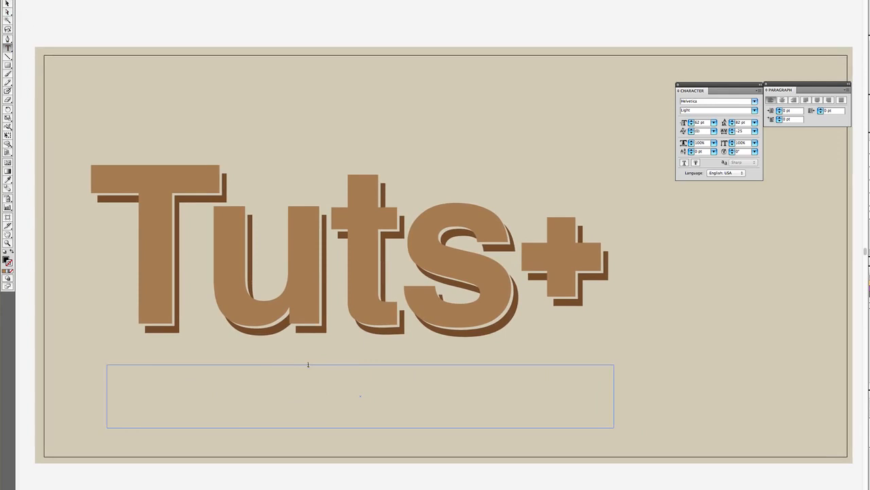
text(Sed nec diam eu diam mattis viverra. Nulla fringilla, orci ac euismod semper, magna)
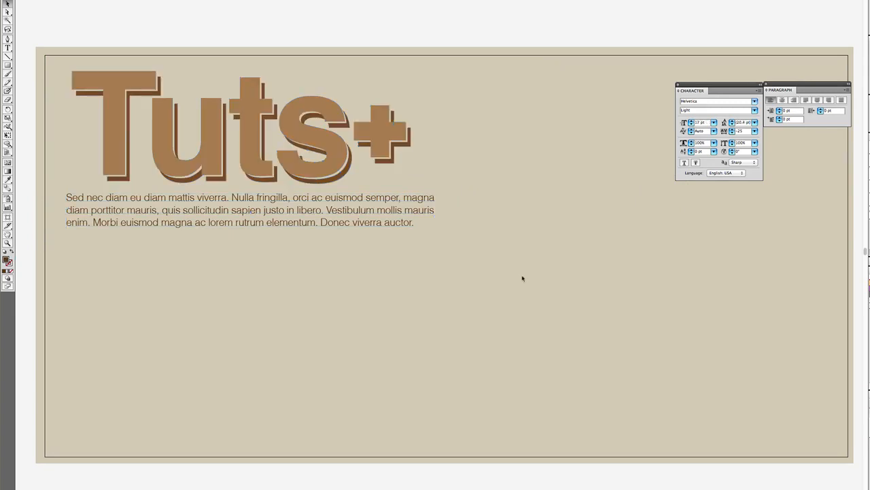
mouse_move(144, 132)
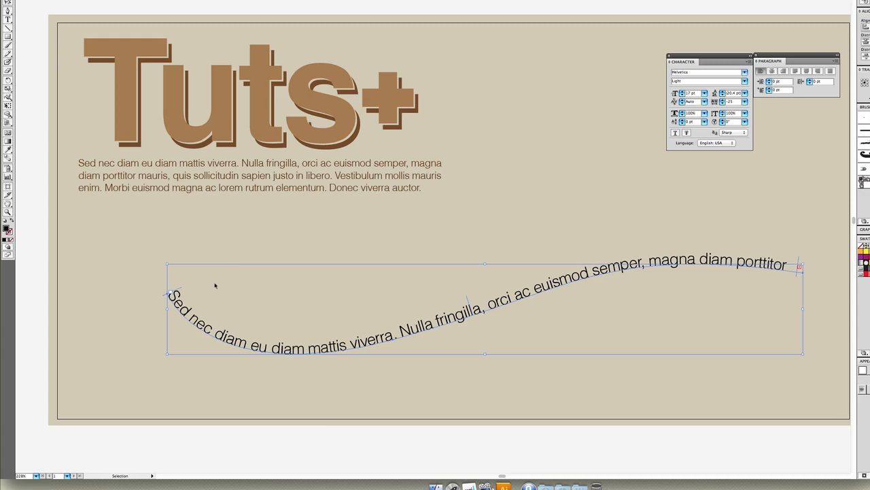
mouse_move(285, 287)
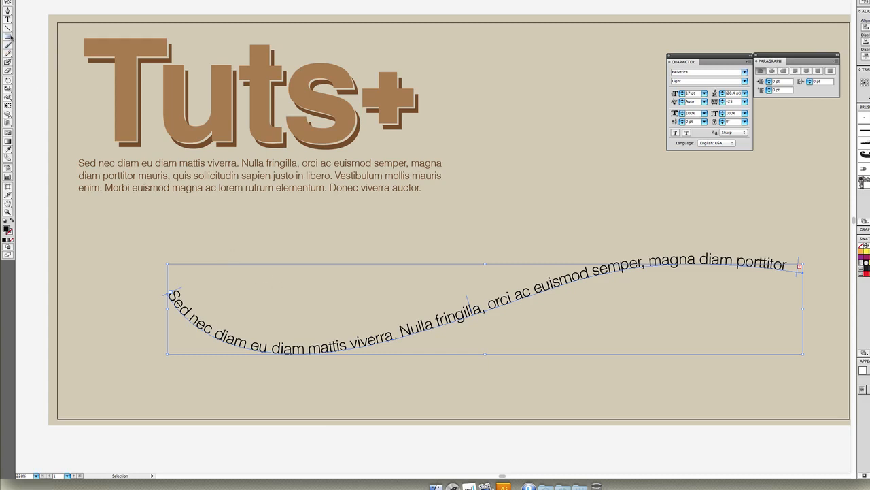
mouse_move(9, 35)
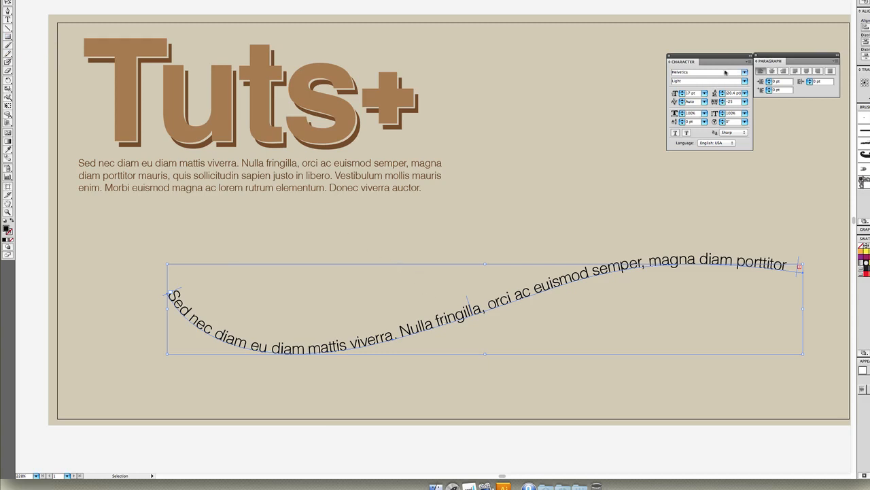
Switch the curved text's font style to Bold Oblique and adjust it above its path.
click(744, 81)
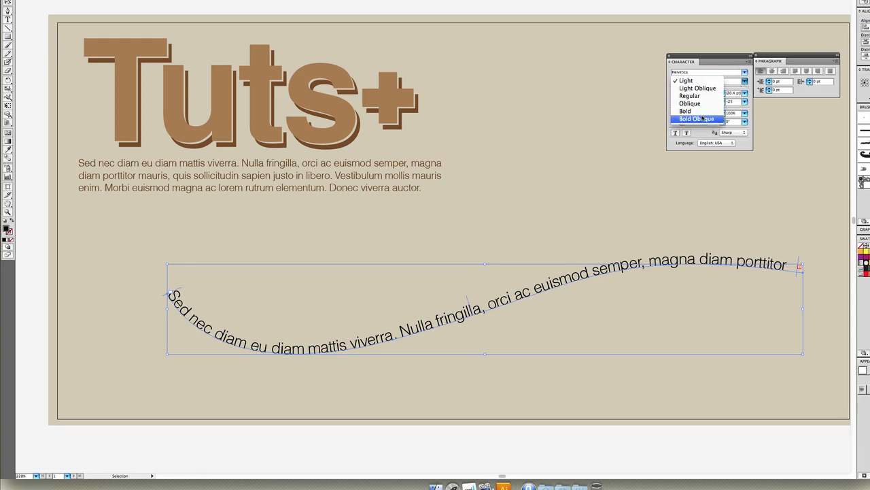
click(696, 118)
text(41)
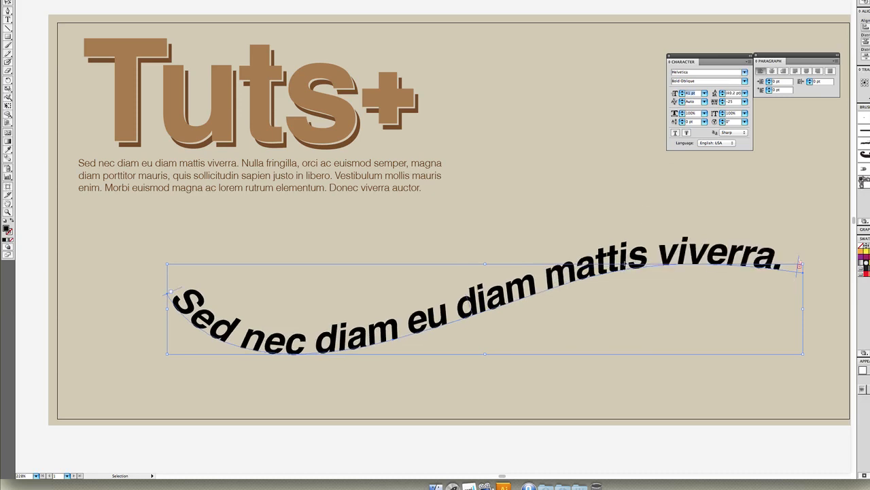
drag(485, 308, 414, 263)
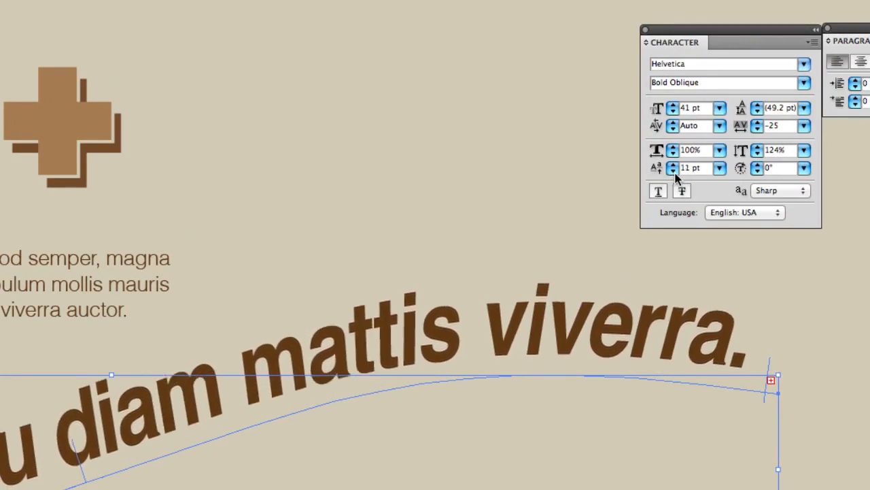
Set the curved text's baseline shift and character rotation to 0, then pick its font size.
click(672, 168)
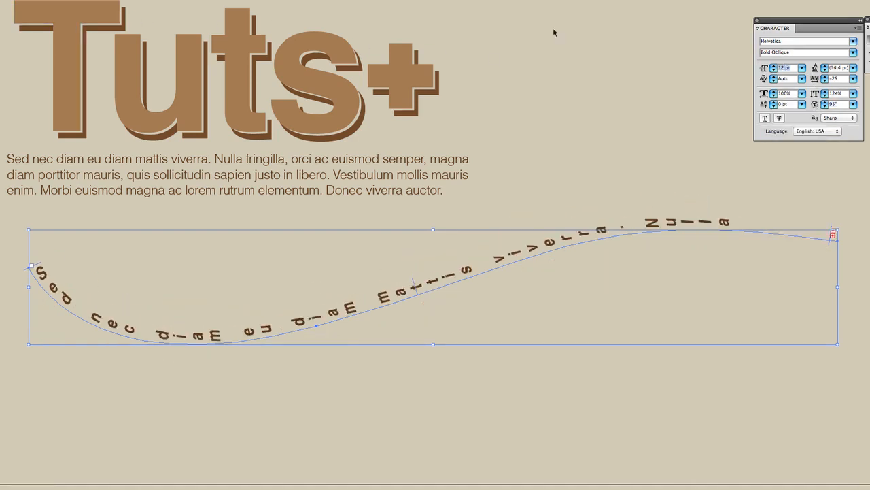
click(853, 104)
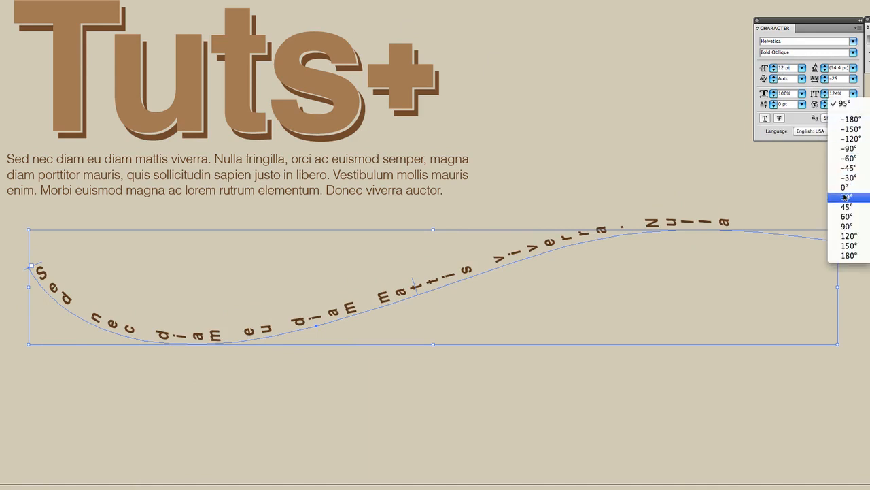
click(845, 187)
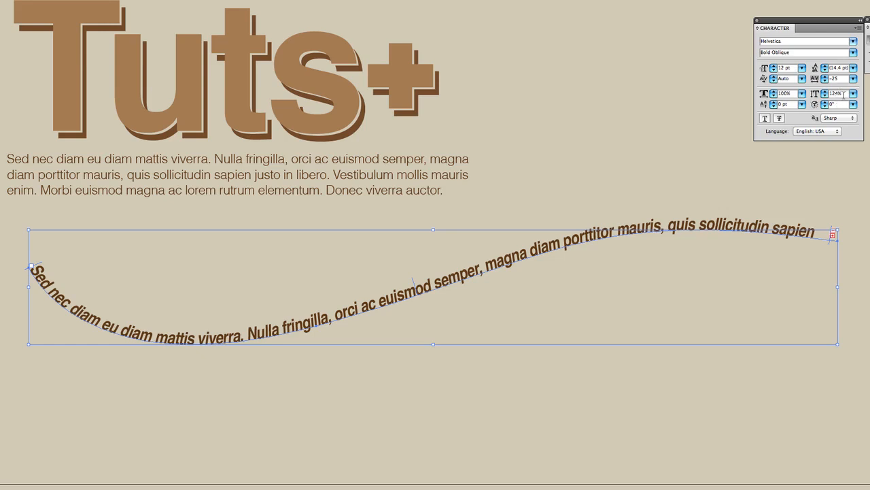
click(802, 67)
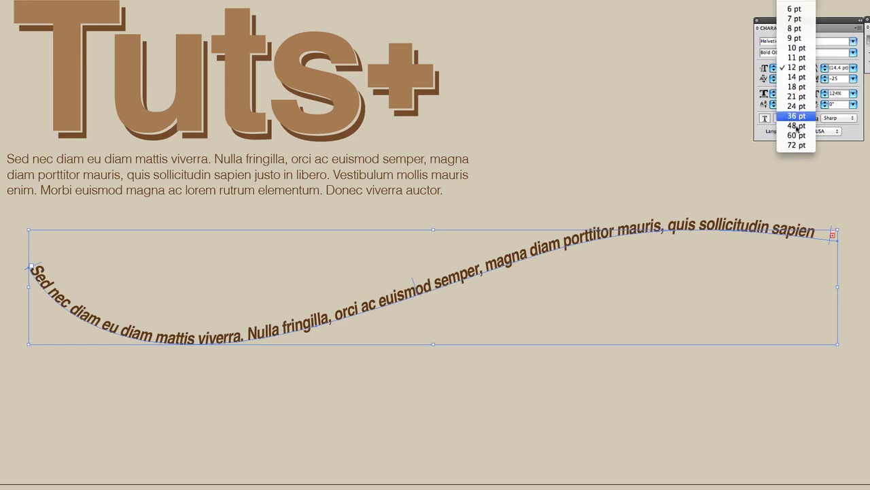